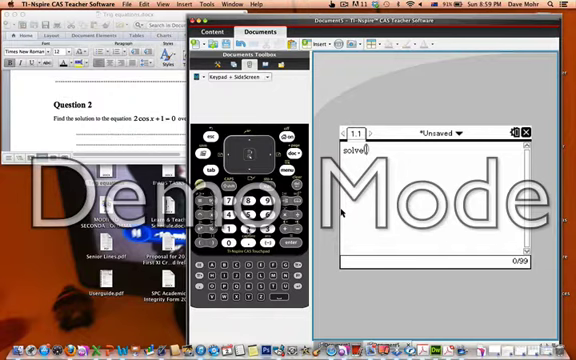
{"action": "type", "text": "2cos(x"}
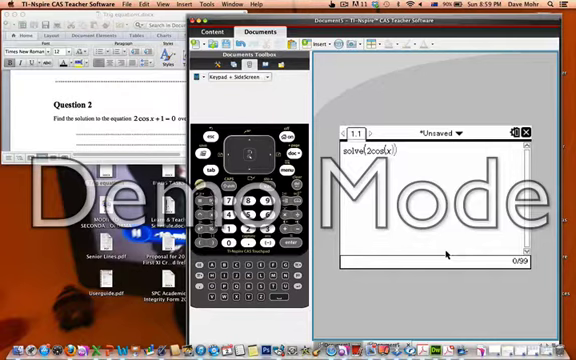
{"action": "type", "text": "+1"}
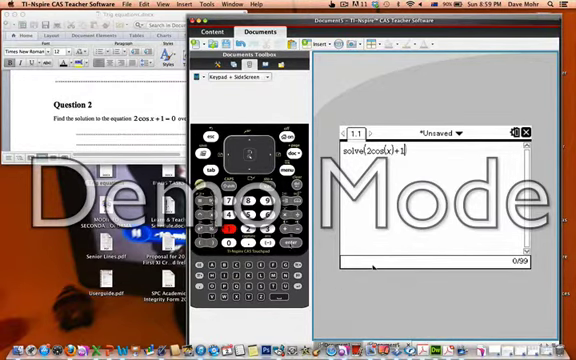
{"action": "type", "text": "=0"}
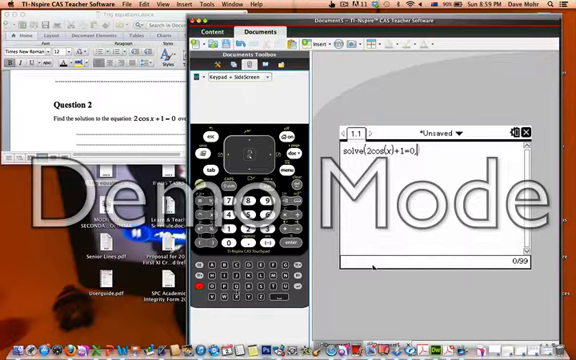
{"action": "type", "text": "x"}
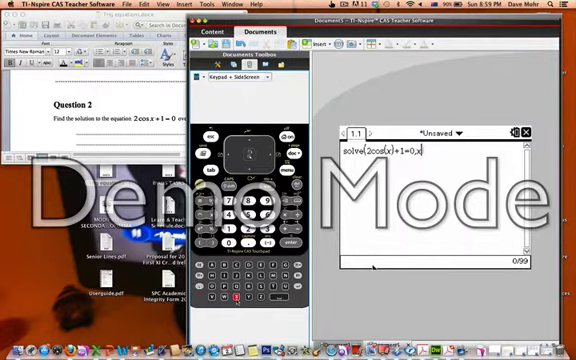